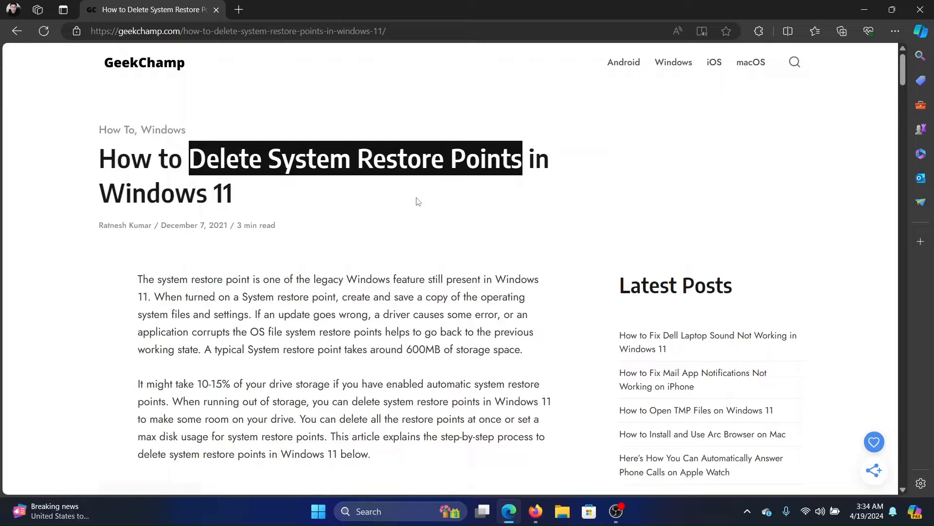
mouse_move(420, 189)
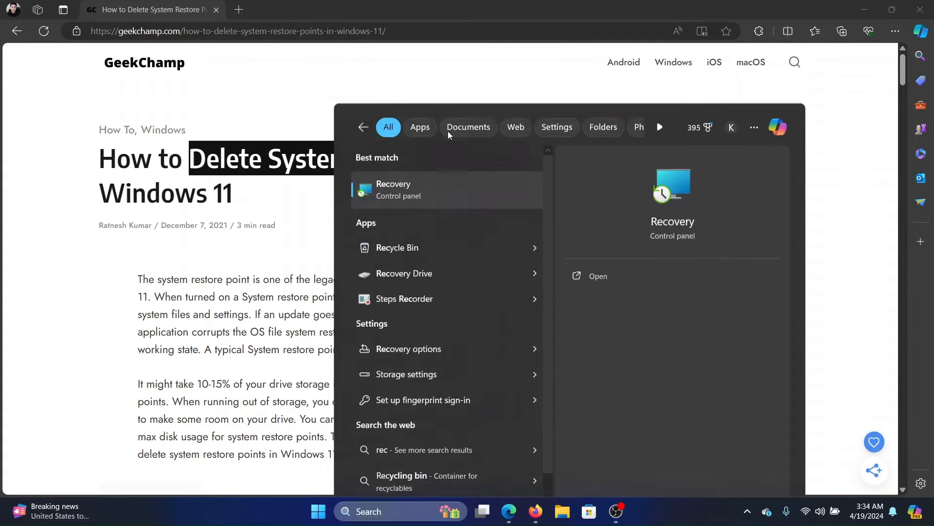
Open Recovery in Control Panel and reach the System Protection tab via Configure System Restore.
left_click(598, 276)
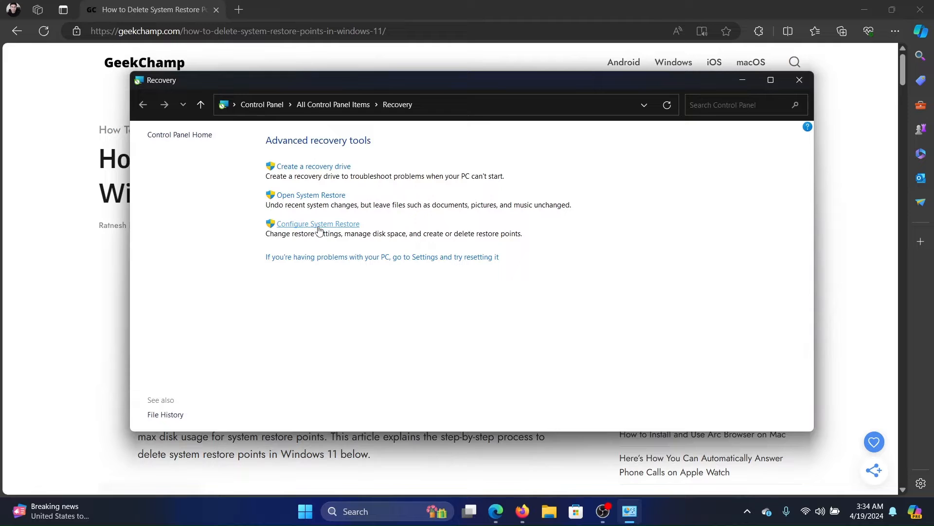
mouse_move(329, 230)
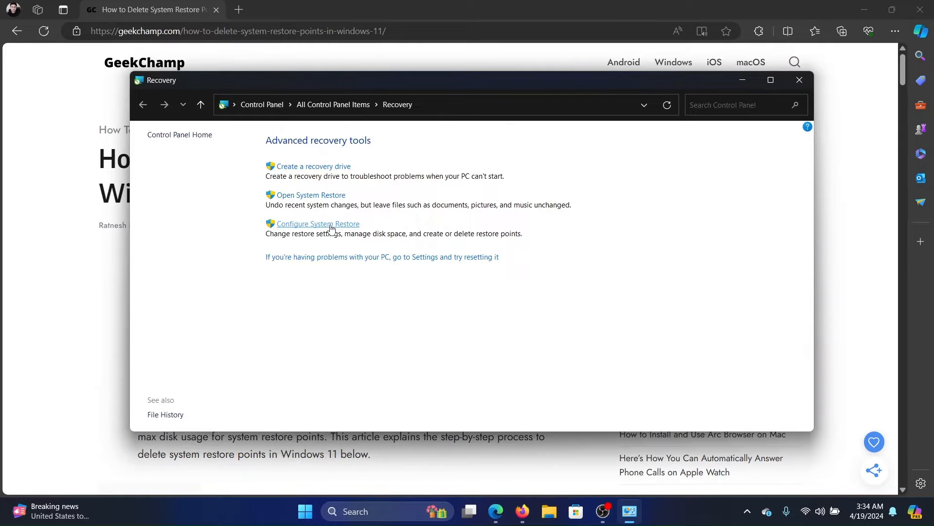
left_click(318, 223)
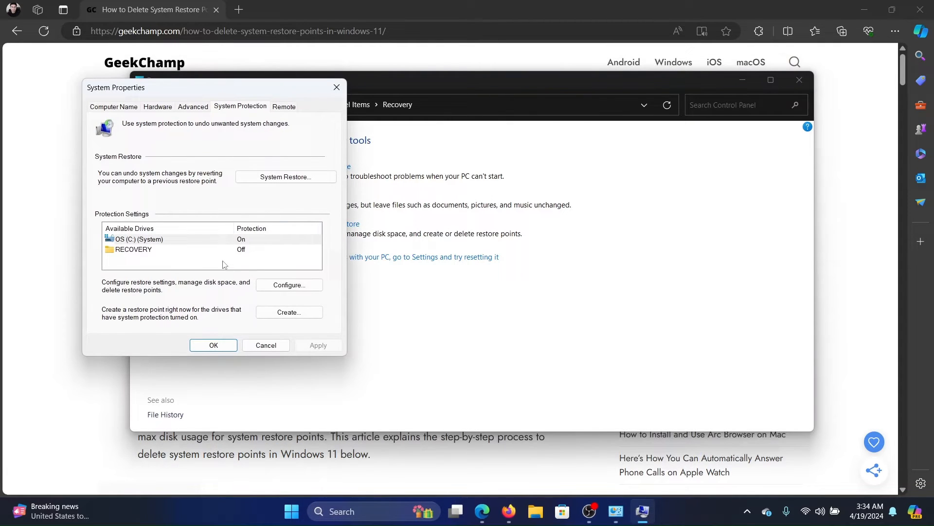
Delete all restore points for drive OS (C:), confirming the deletion.
left_click(289, 284)
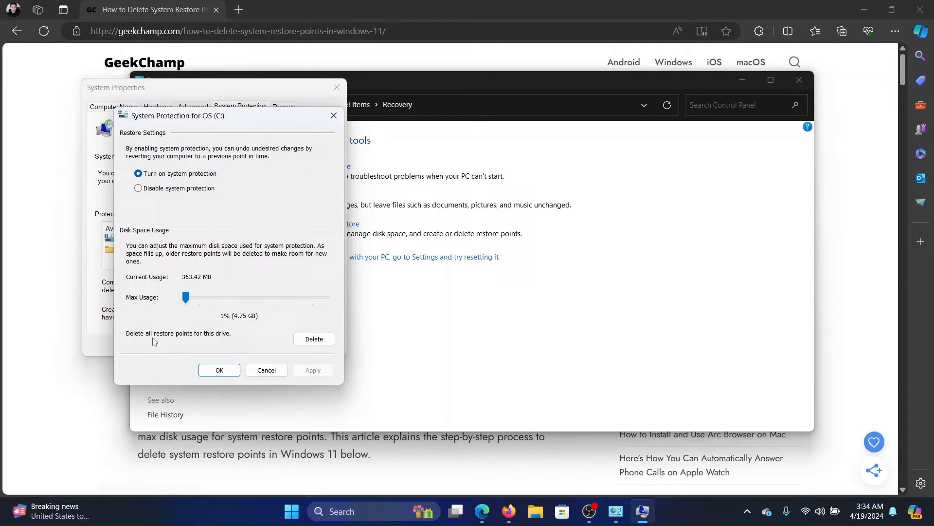
mouse_move(286, 341)
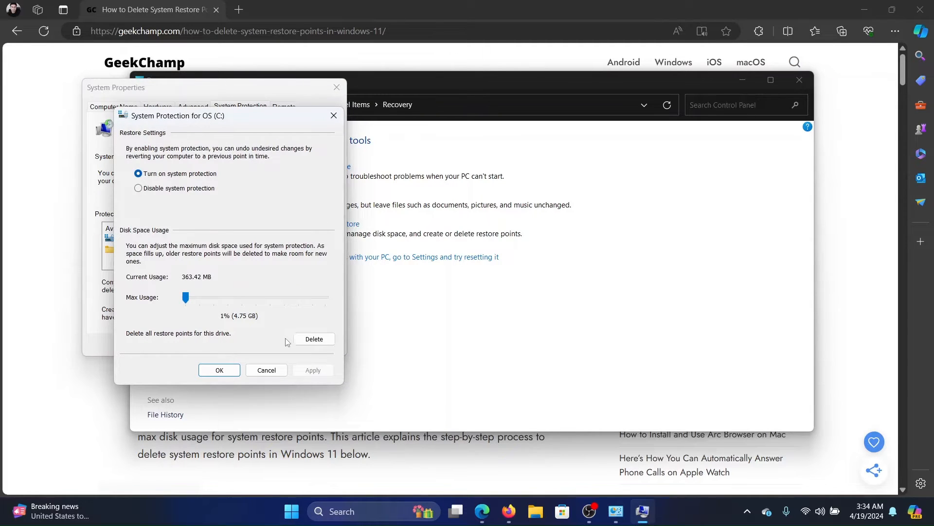
left_click(313, 339)
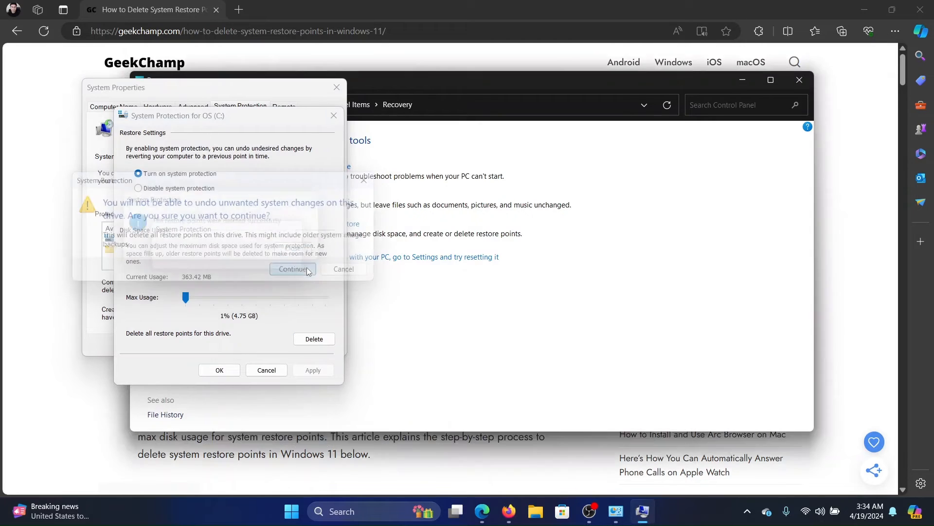
left_click(292, 269)
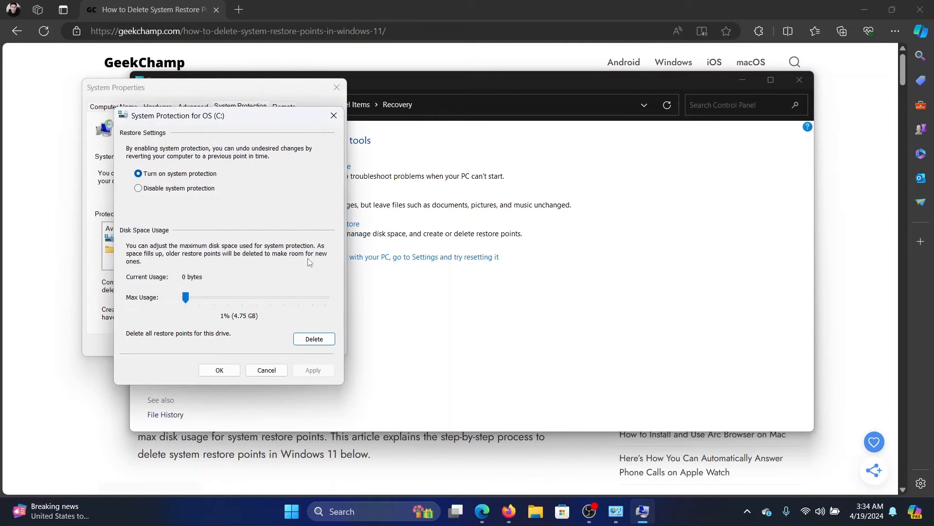
mouse_move(342, 158)
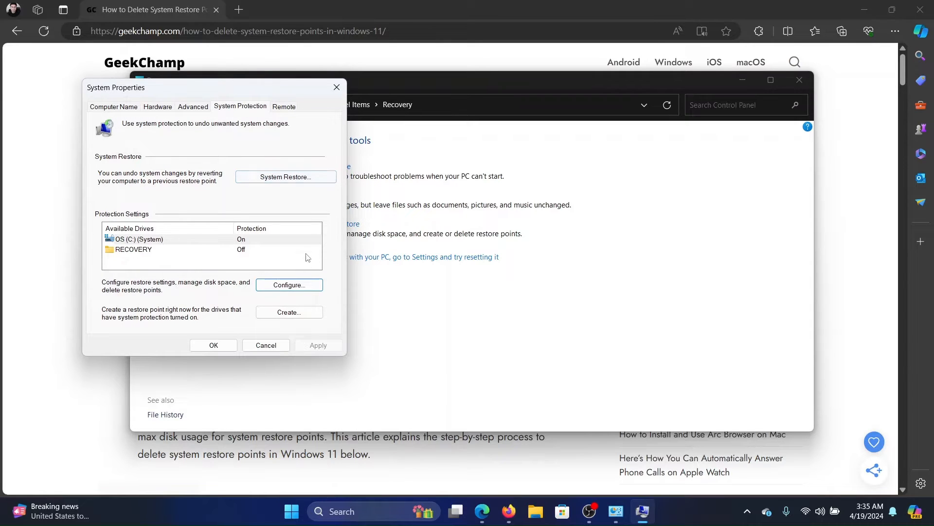
Create a restore point described as 'Test' and dismiss the success message.
left_click(289, 311)
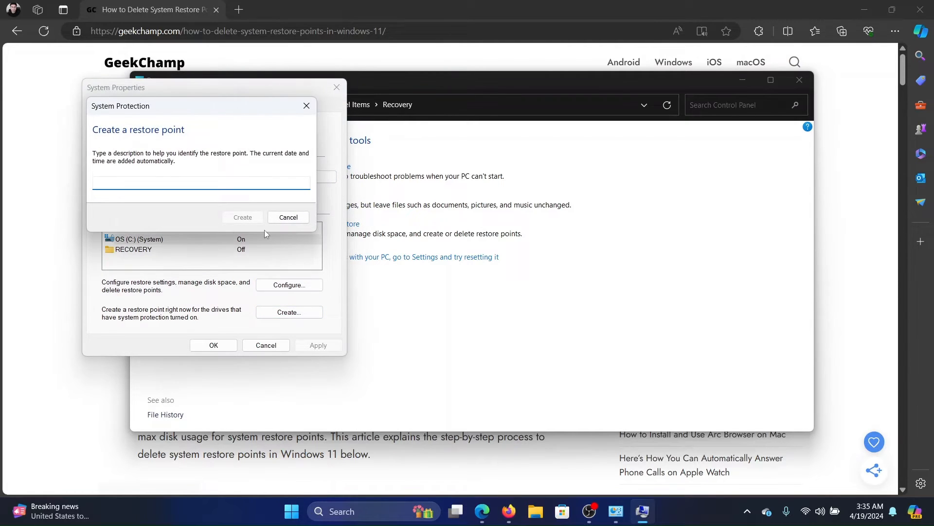
type("Test")
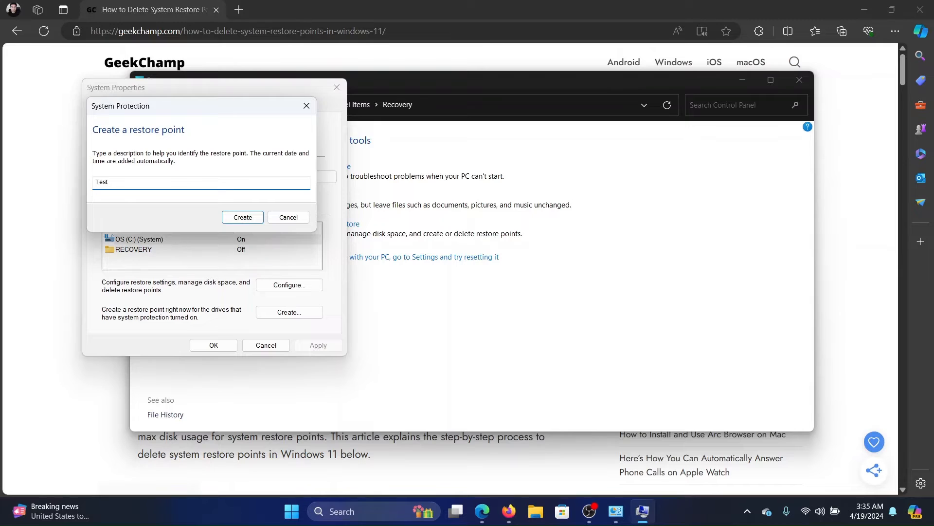
left_click(242, 217)
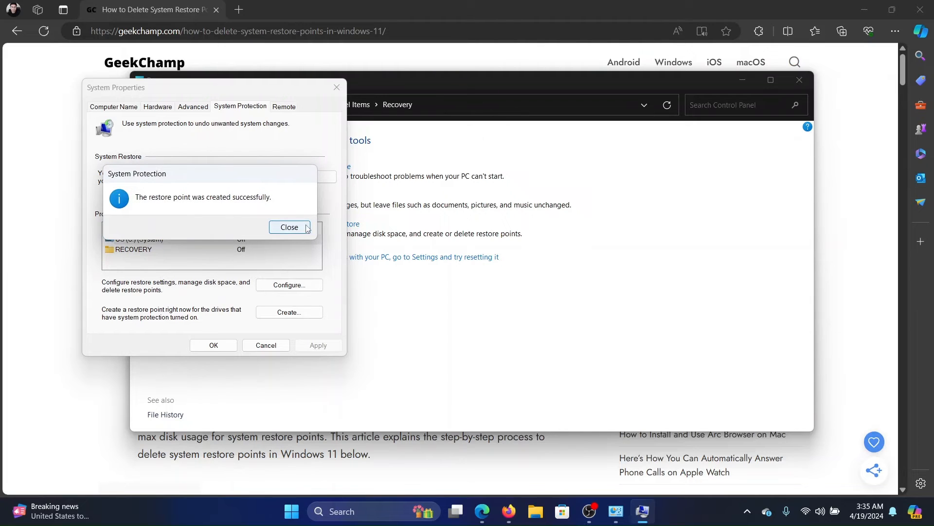
left_click(289, 227)
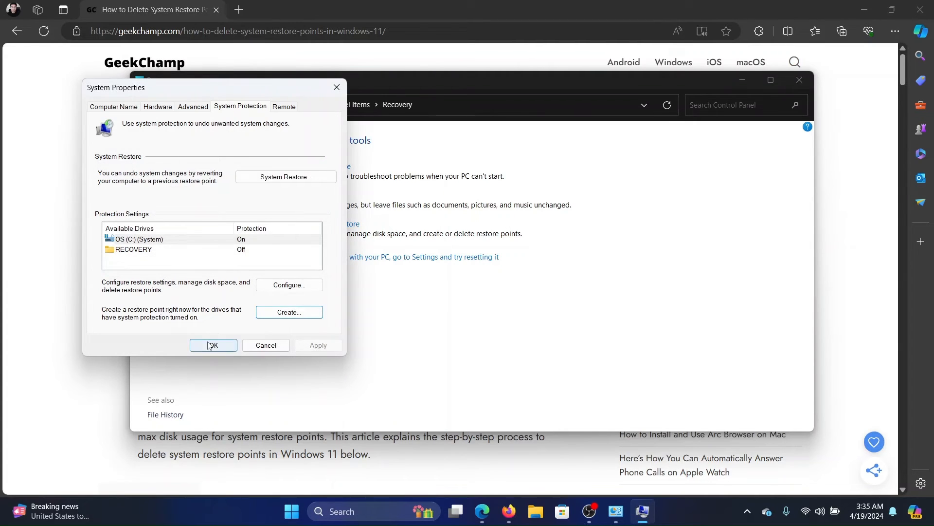
Close System Properties with OK and close the Recovery Control Panel window.
left_click(213, 345)
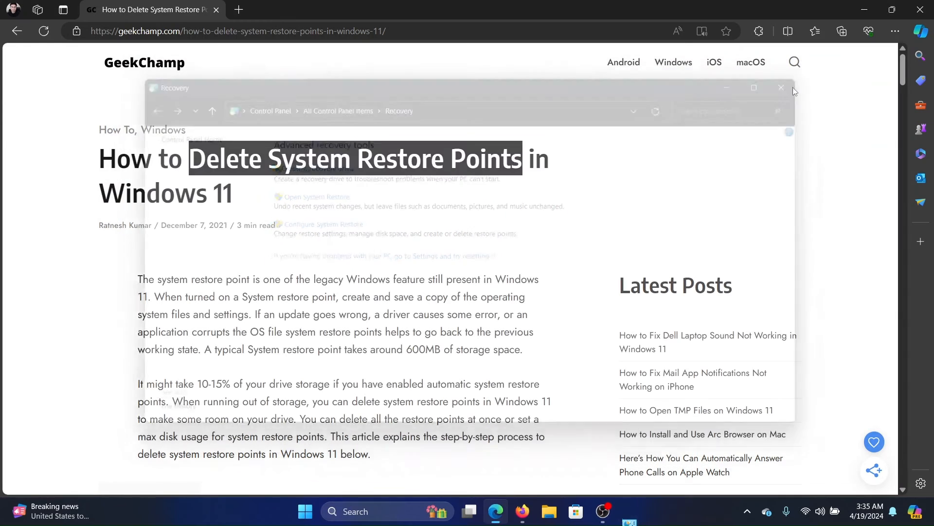
left_click(781, 87)
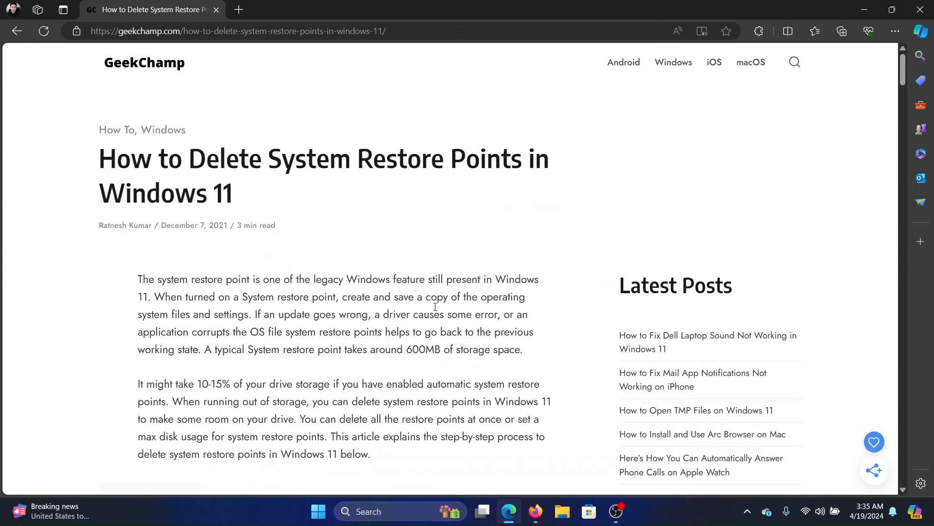